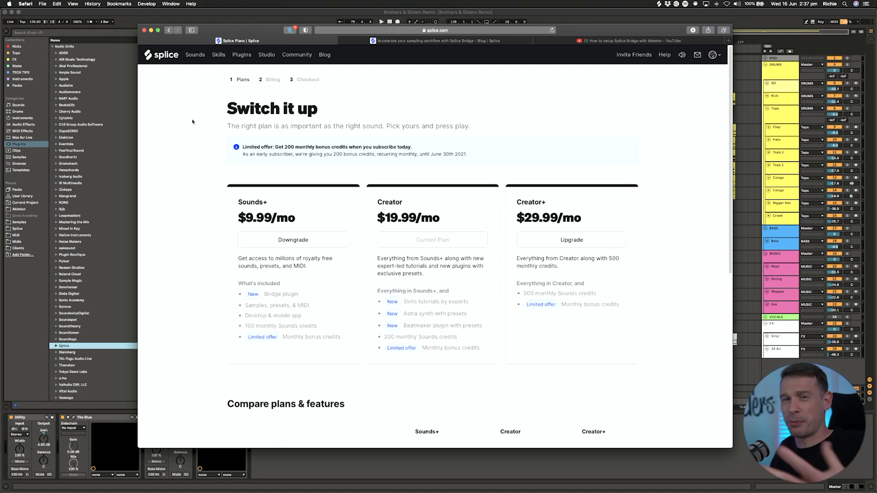
mouse_move(198, 154)
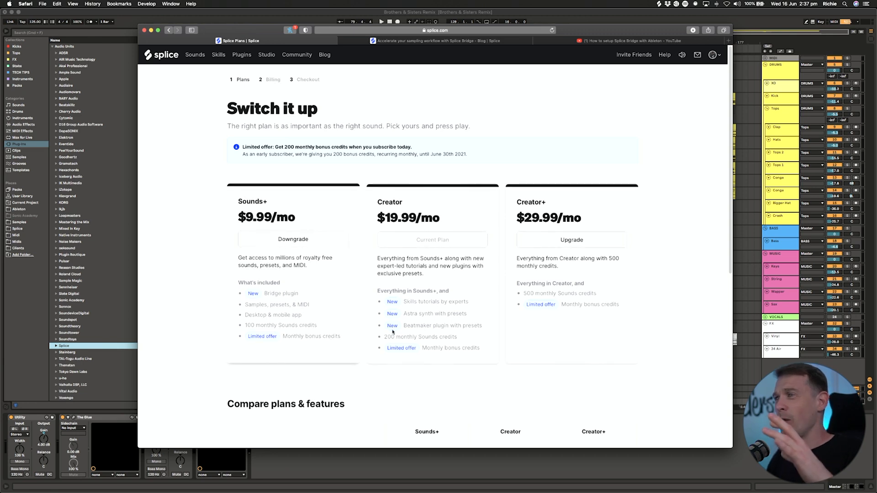
mouse_move(272, 280)
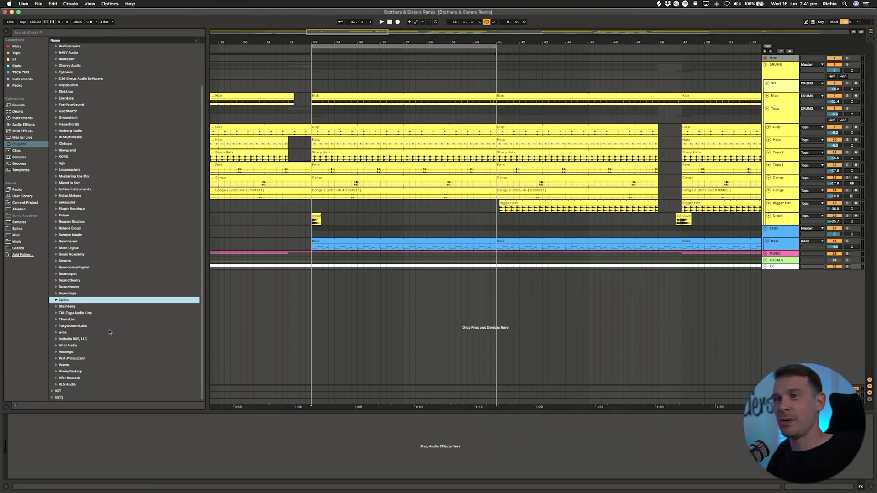
- Expand the Splice plug-in folder and load Splice Bridge from it
click(64, 300)
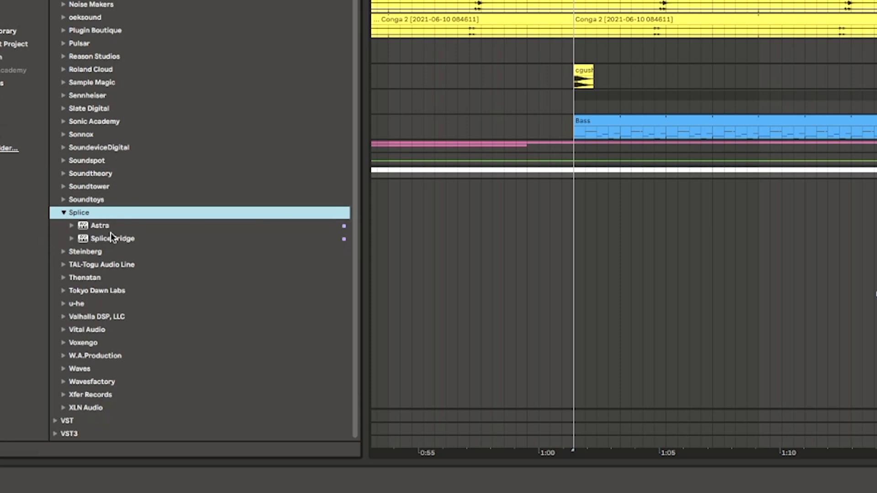
click(99, 225)
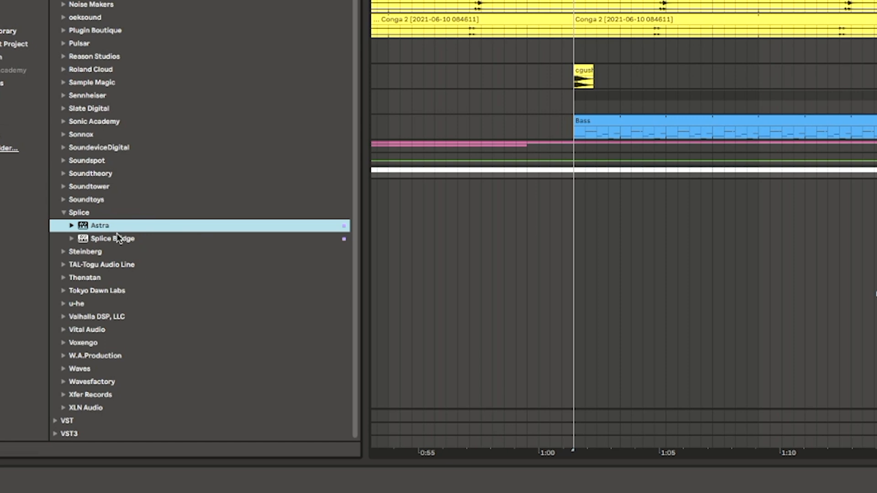
click(112, 238)
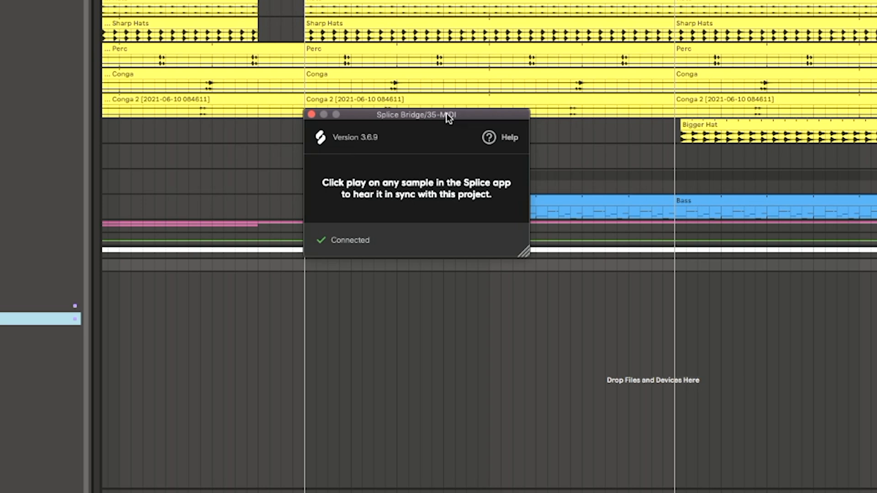
- Open the Splice app's vocal sample list beside the connected Splice Bridge
click(311, 114)
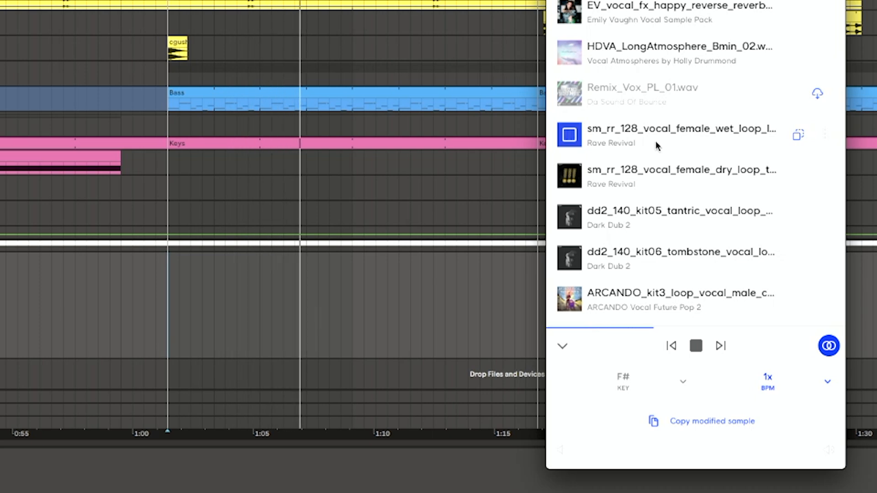
- Open Splice's Transpose panel from the Key control in the player bar
click(569, 134)
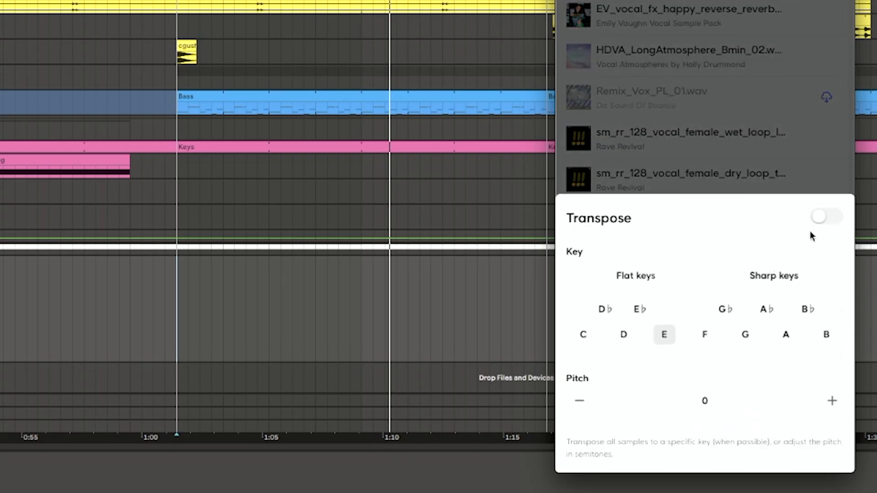
- Enable transposition and set all samples to the key of D
click(826, 216)
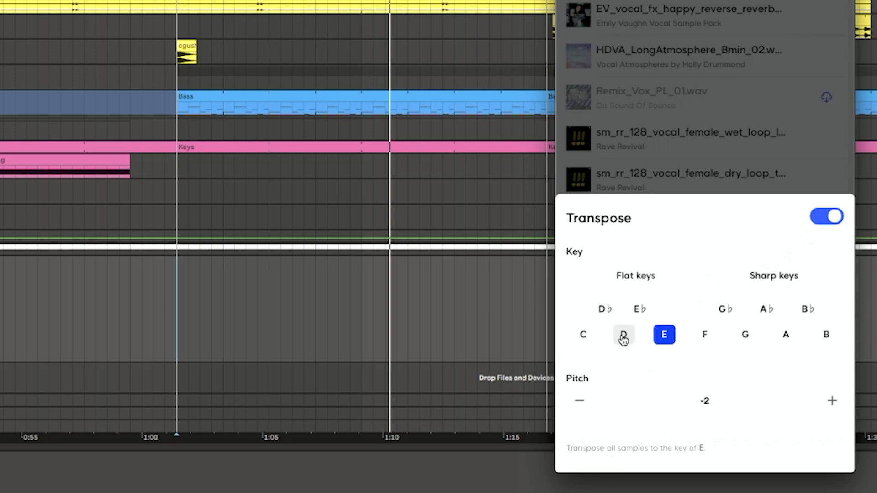
click(623, 335)
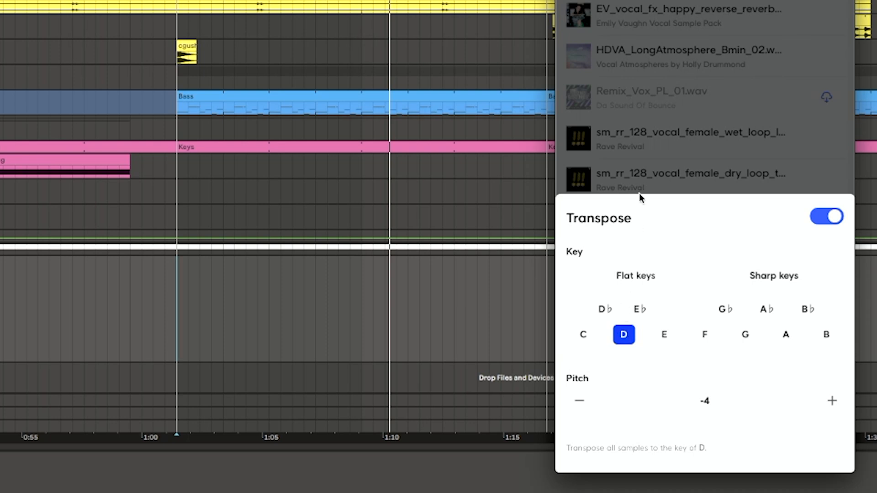
mouse_move(659, 134)
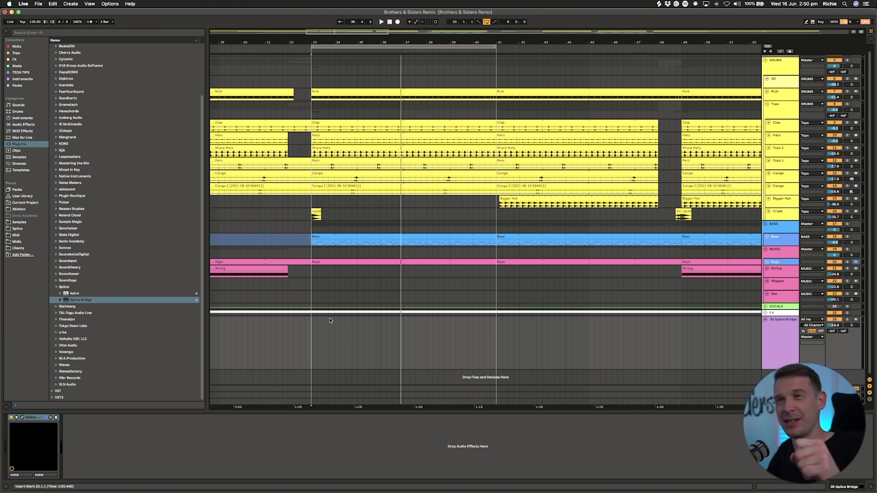
- List Live's built-in effects via Audio Effects under Categories
click(23, 124)
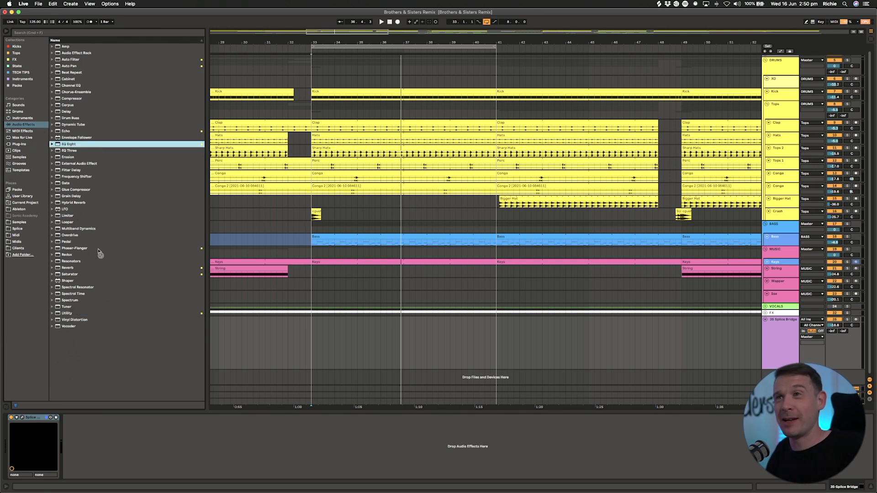
- Add EQ Eight to Splice Bridge and move its low cut to about 235 Hz
double_click(68, 144)
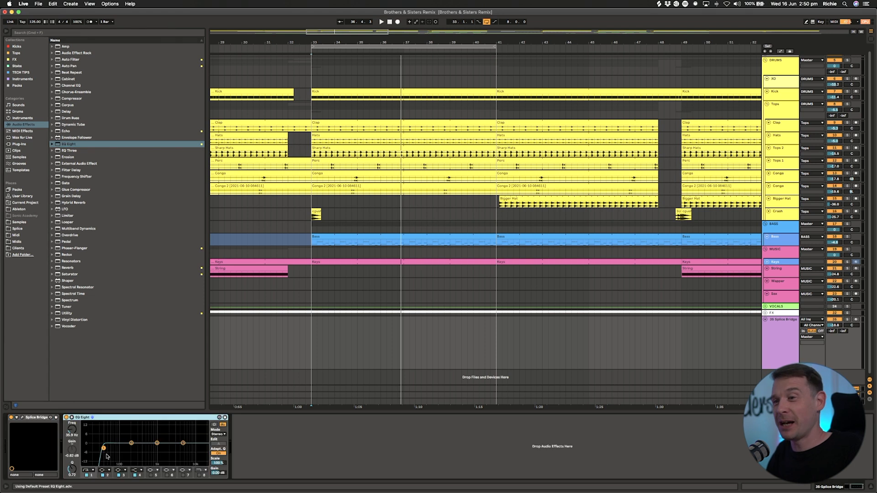
drag(106, 449, 132, 449)
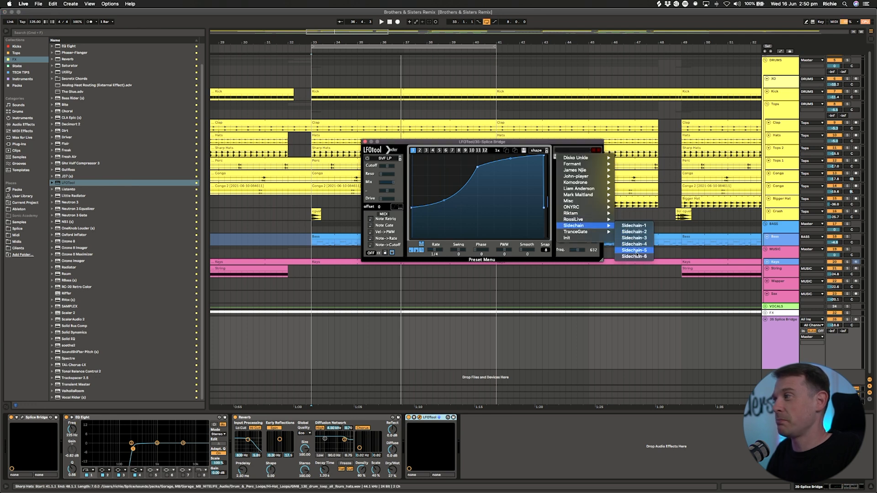
click(634, 256)
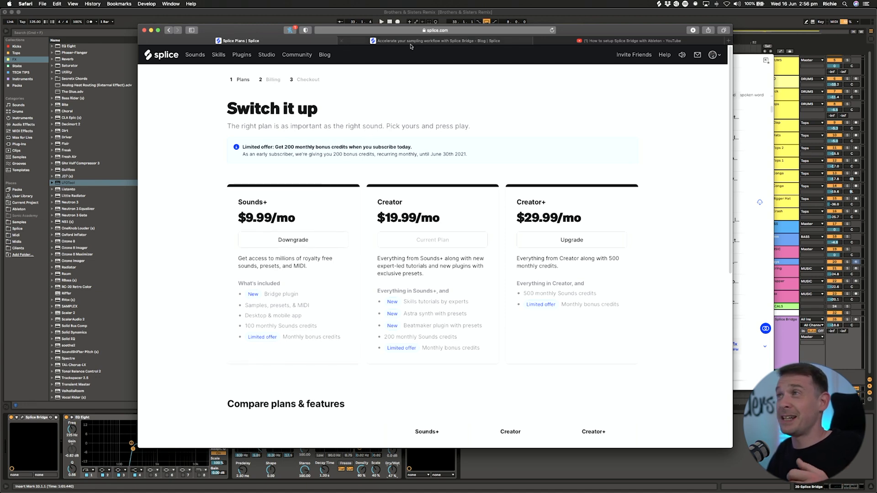
- Browse the Splice Bridge blog article, then switch to the Astra synthesizer article
click(425, 41)
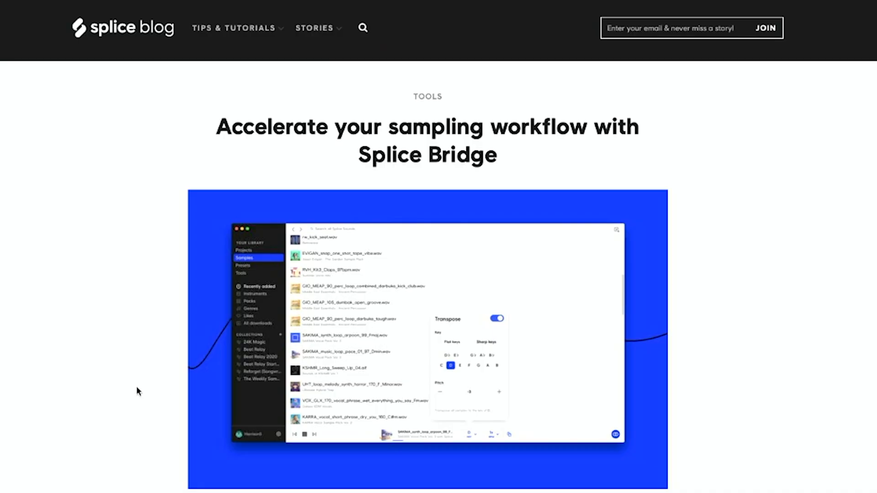
scroll(down, 3)
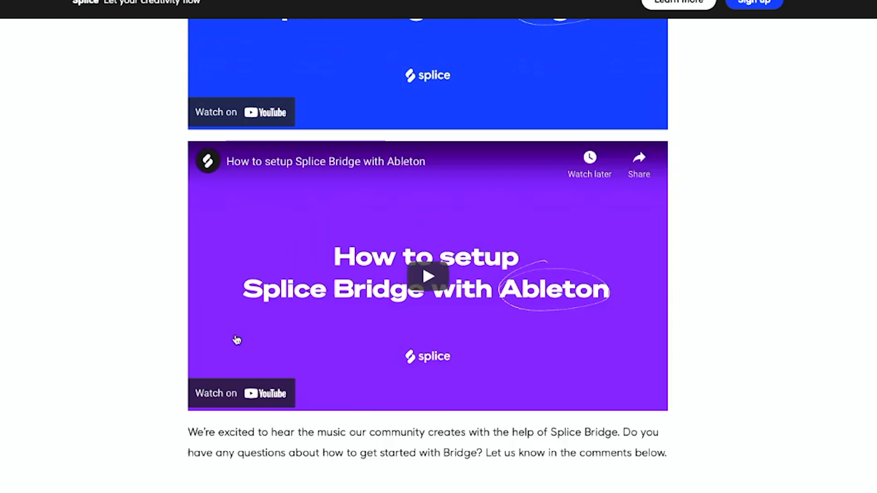
scroll(up, 3)
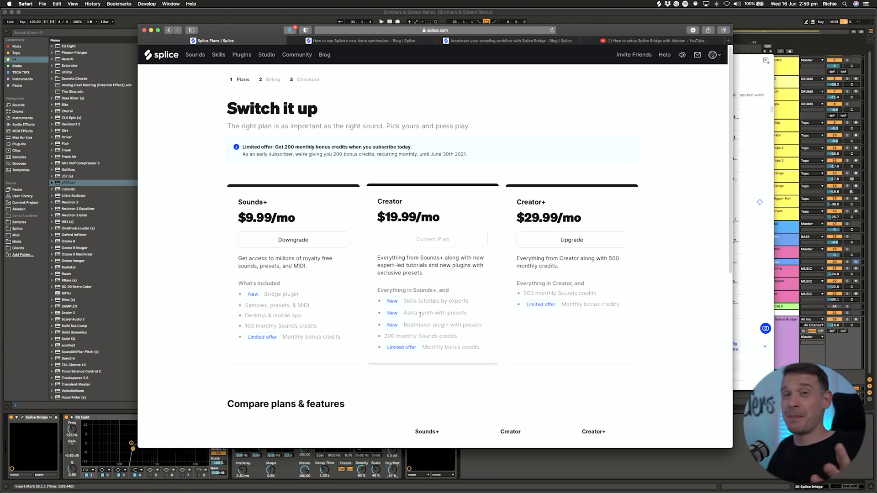
click(364, 40)
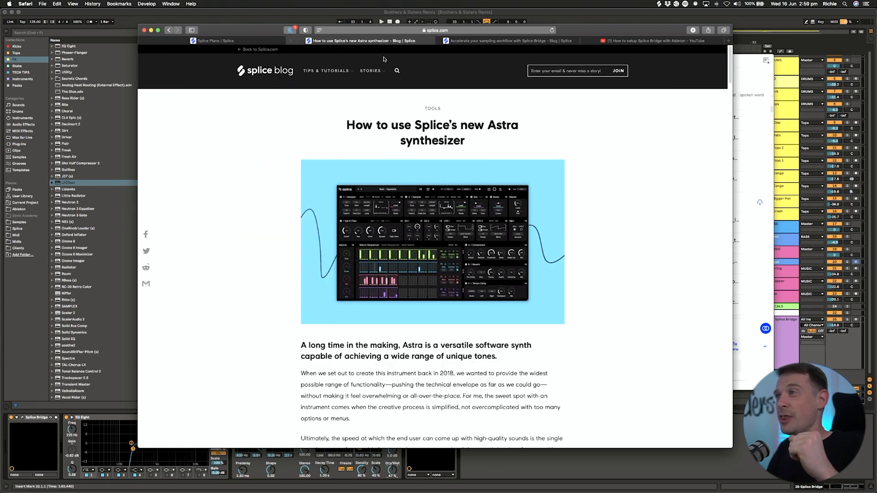